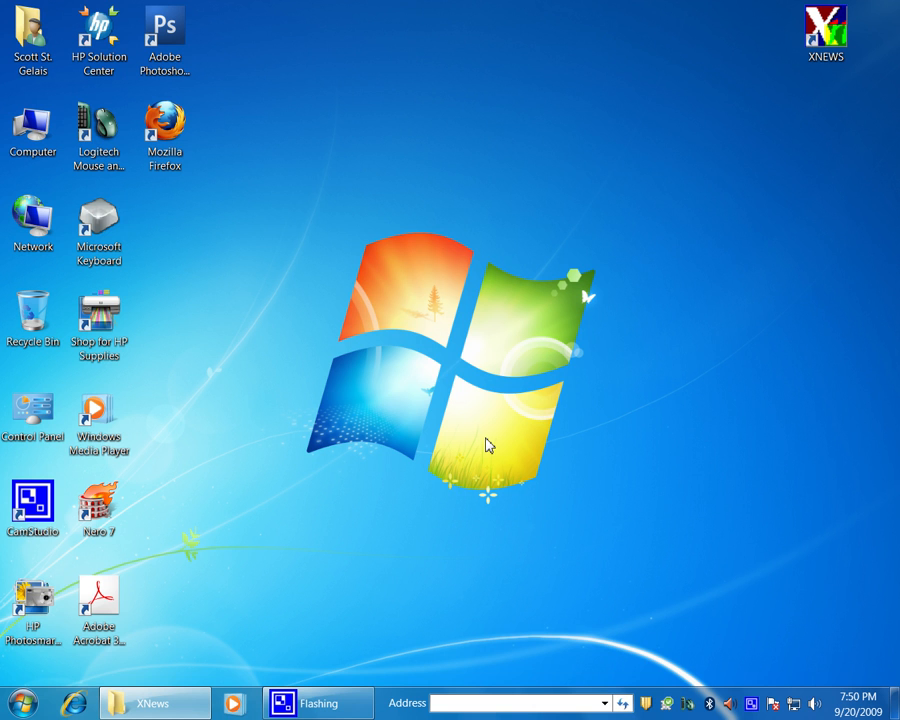
mouse_move(178, 704)
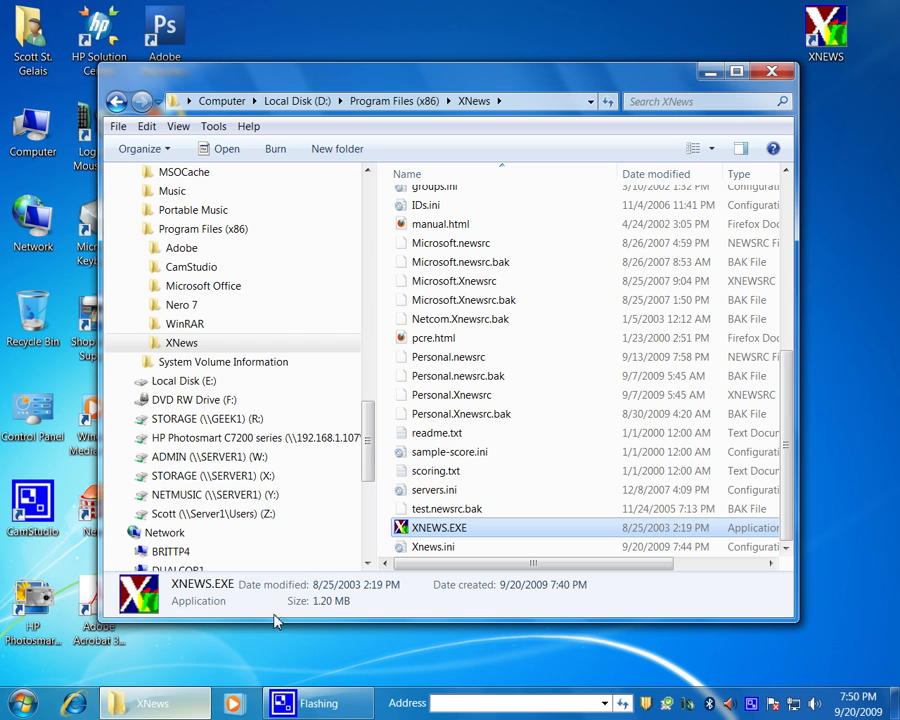
Step: Maximize the XNews folder window and bring up the context menu for XNEWS.EXE
left_click(738, 64)
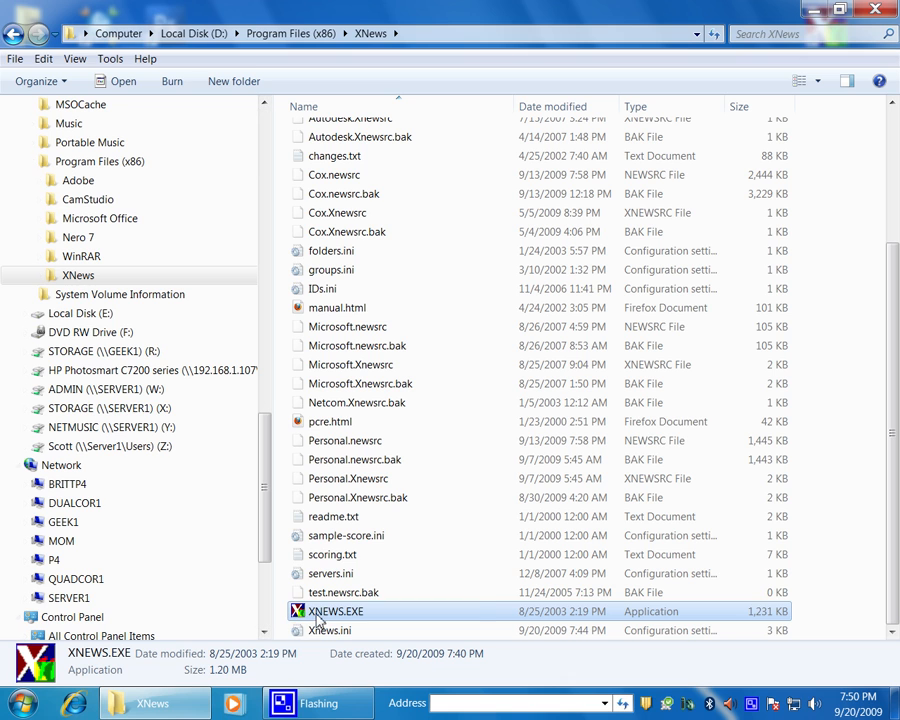
mouse_move(370, 616)
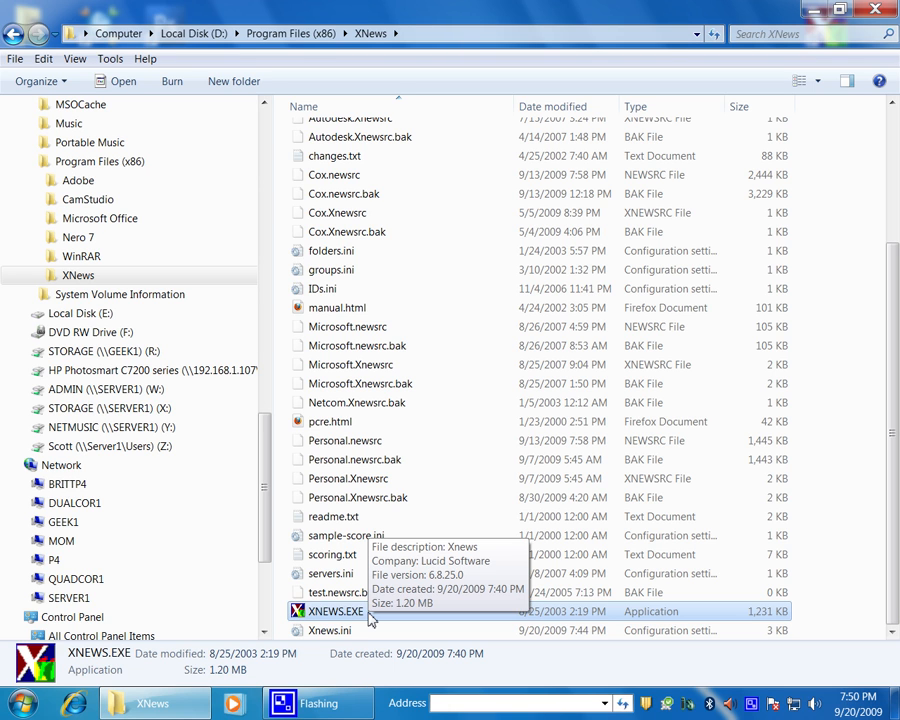
mouse_move(466, 536)
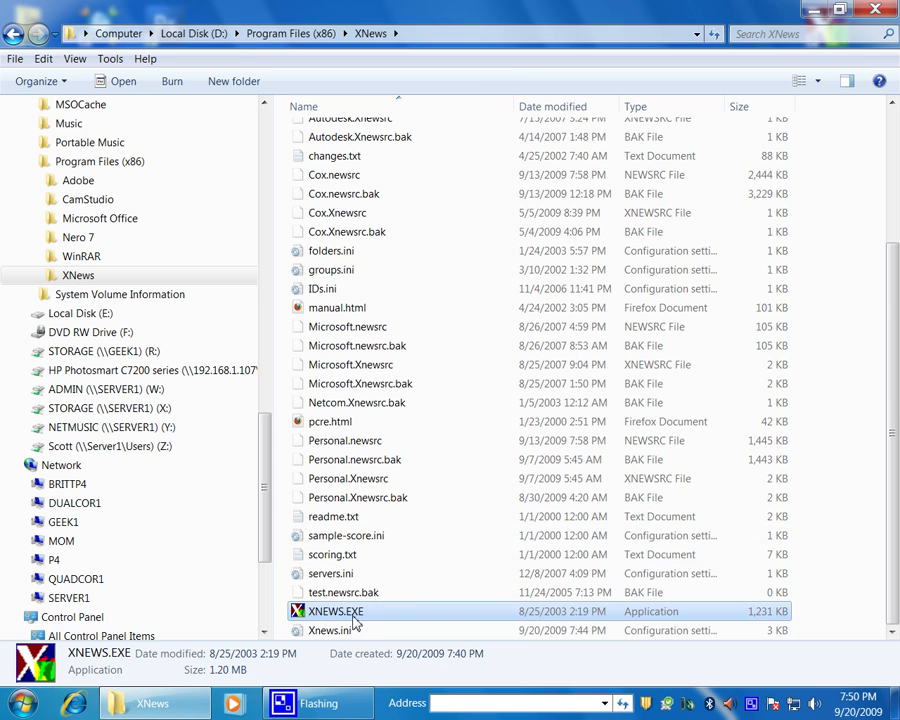
right_click(334, 612)
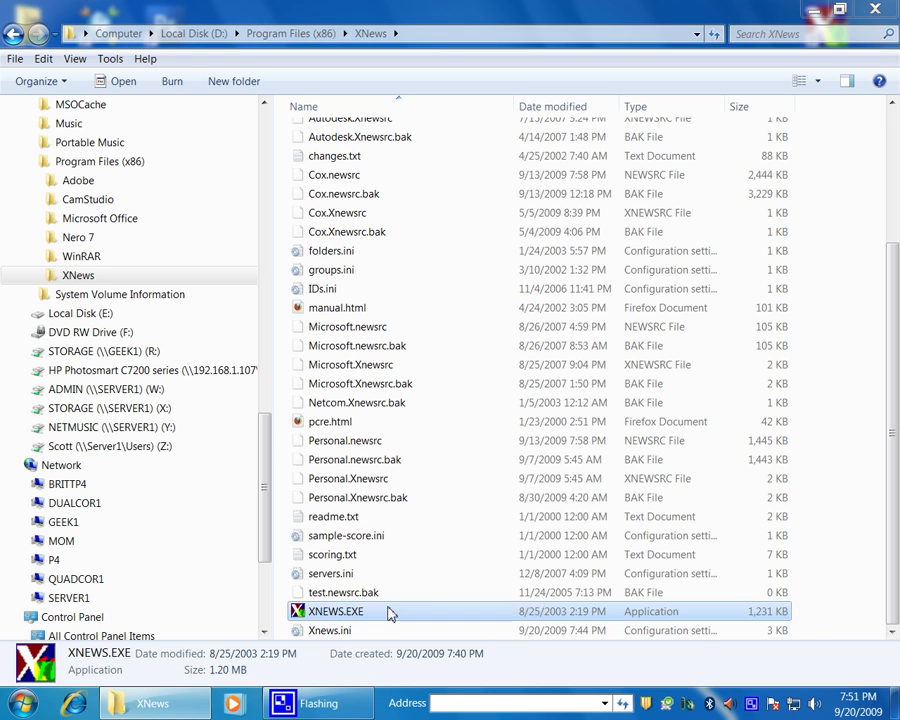
right_click(334, 612)
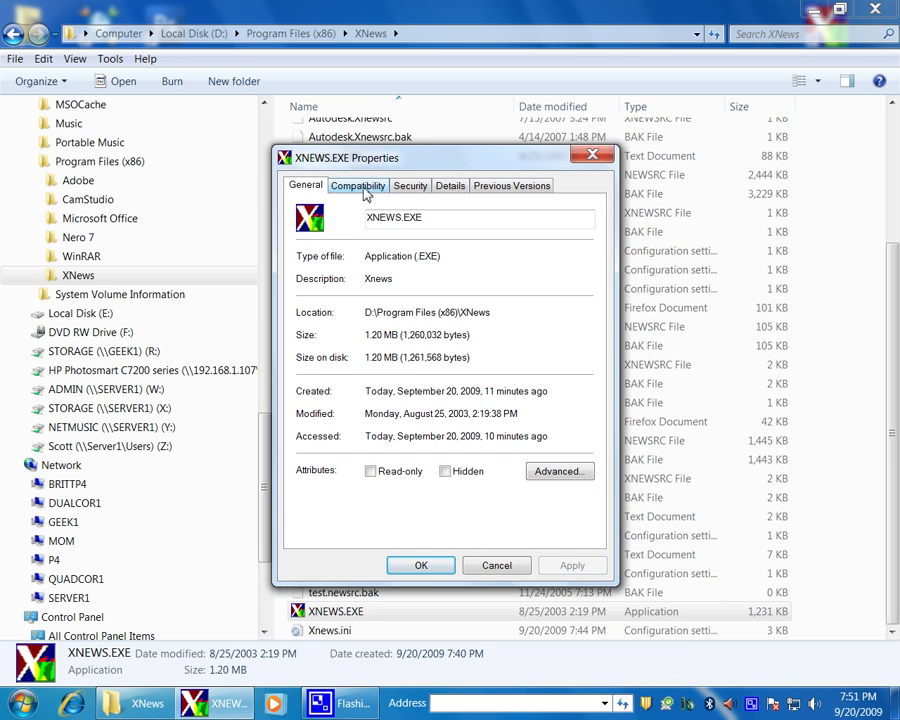
Step: Show the Compatibility settings of XNEWS.EXE and turn on compatibility mode
left_click(356, 184)
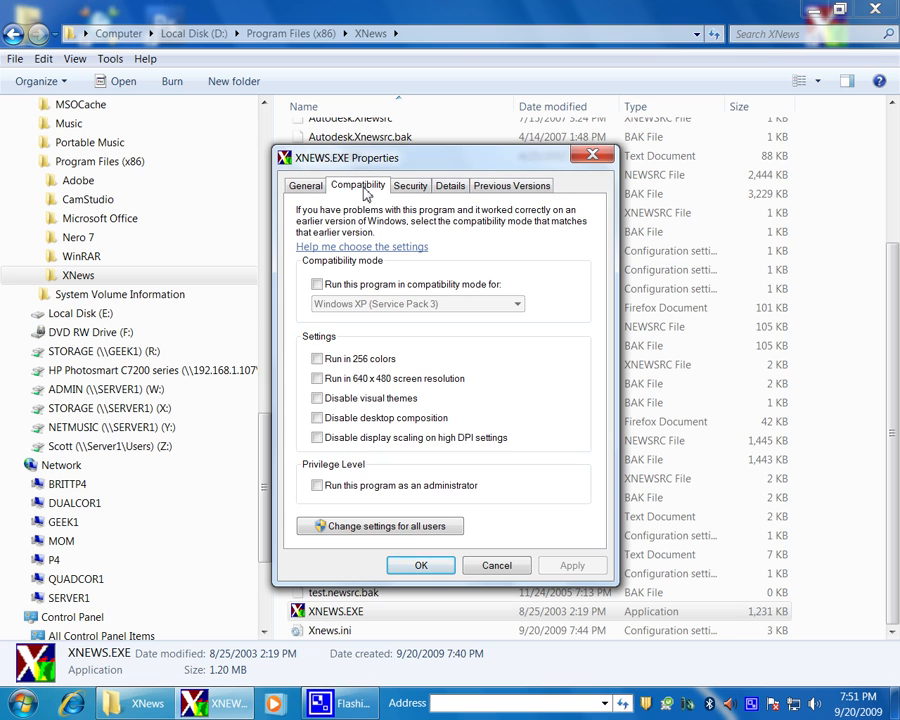
mouse_move(370, 232)
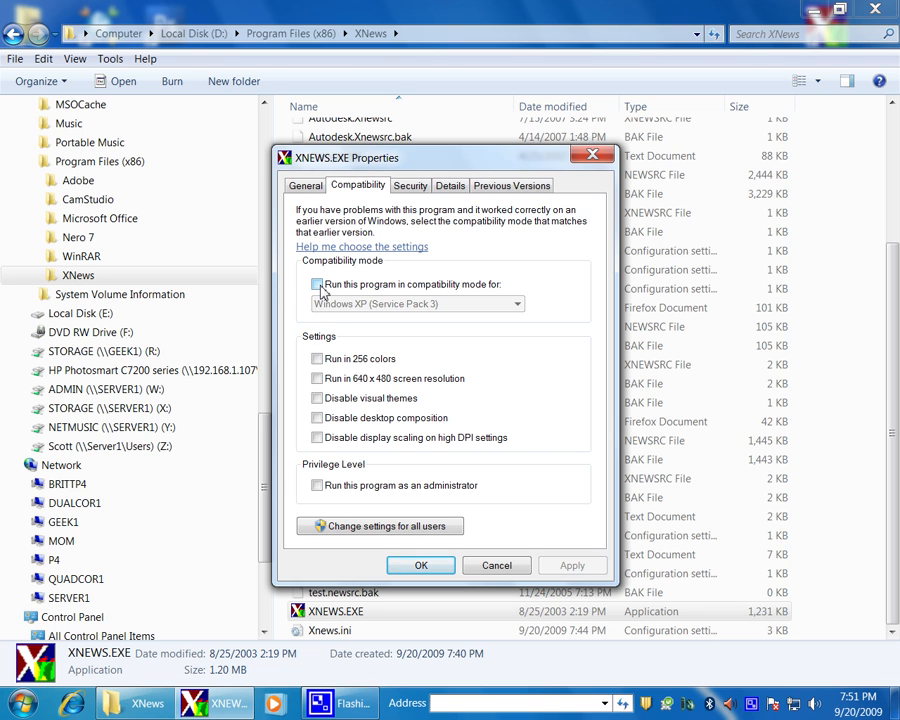
left_click(320, 284)
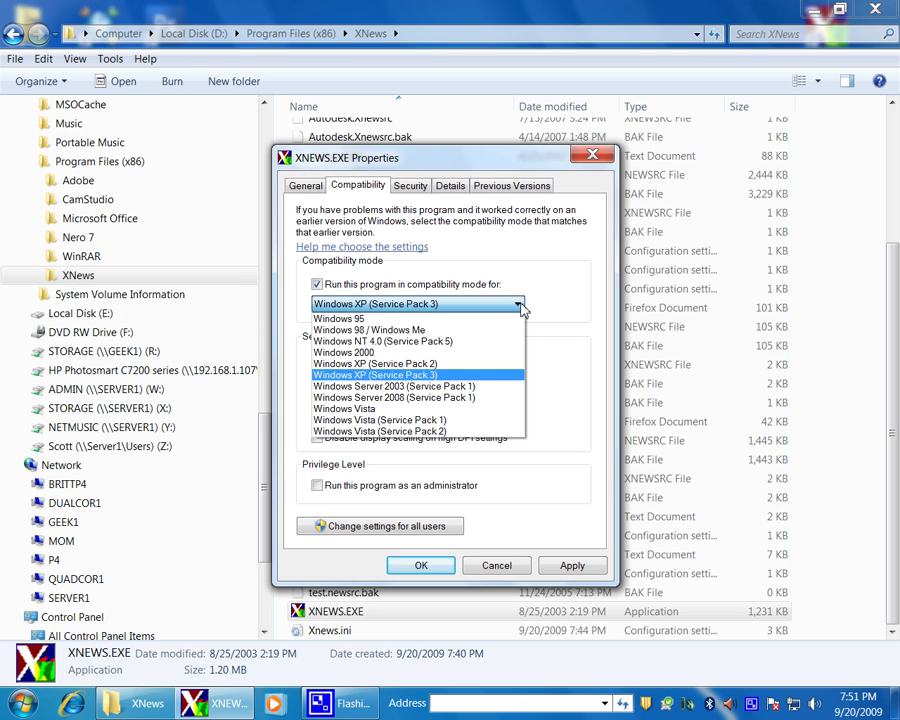
mouse_move(430, 336)
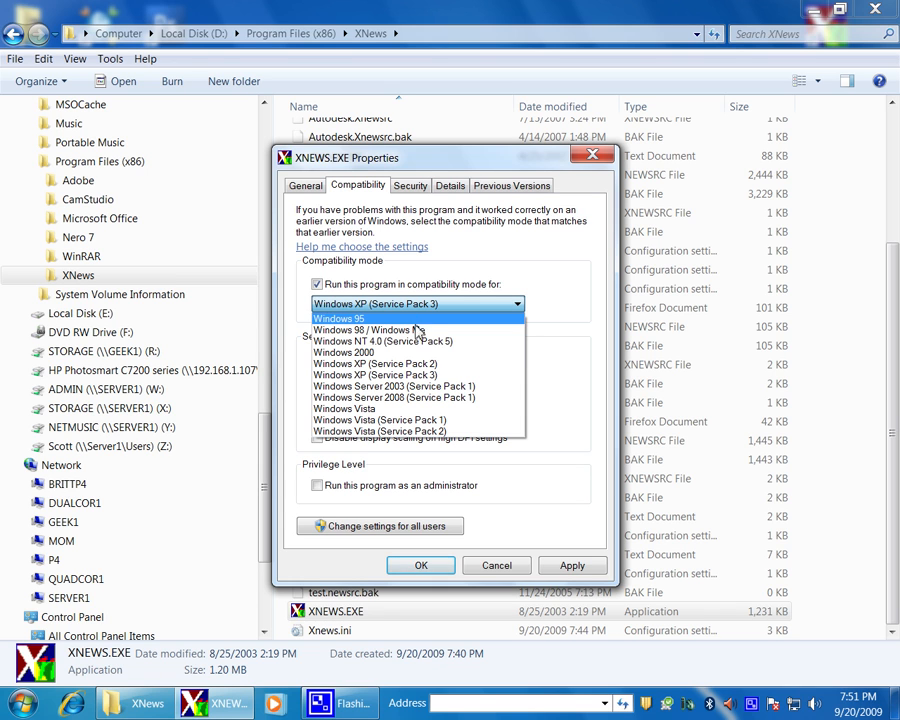
mouse_move(396, 324)
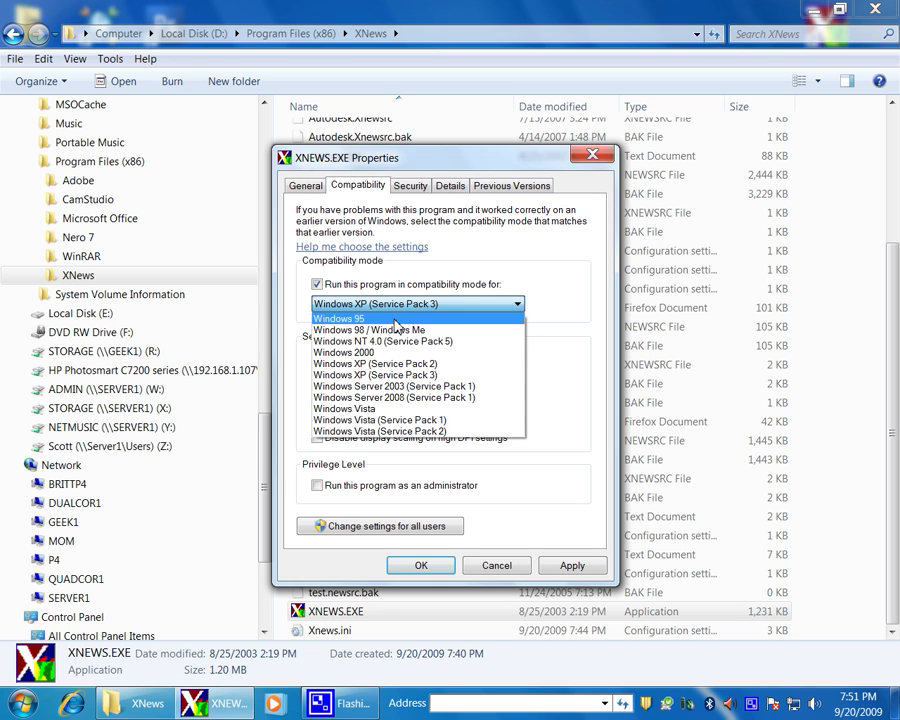
mouse_move(396, 344)
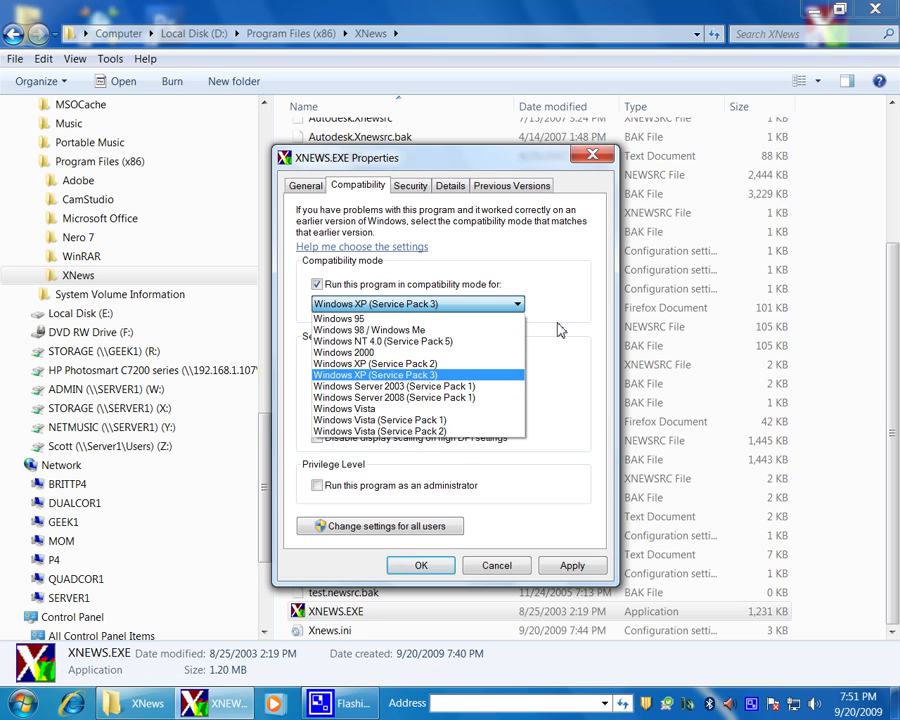
Step: Choose Windows XP (Service Pack 3) as the compatibility mode for XNEWS.EXE
left_click(374, 376)
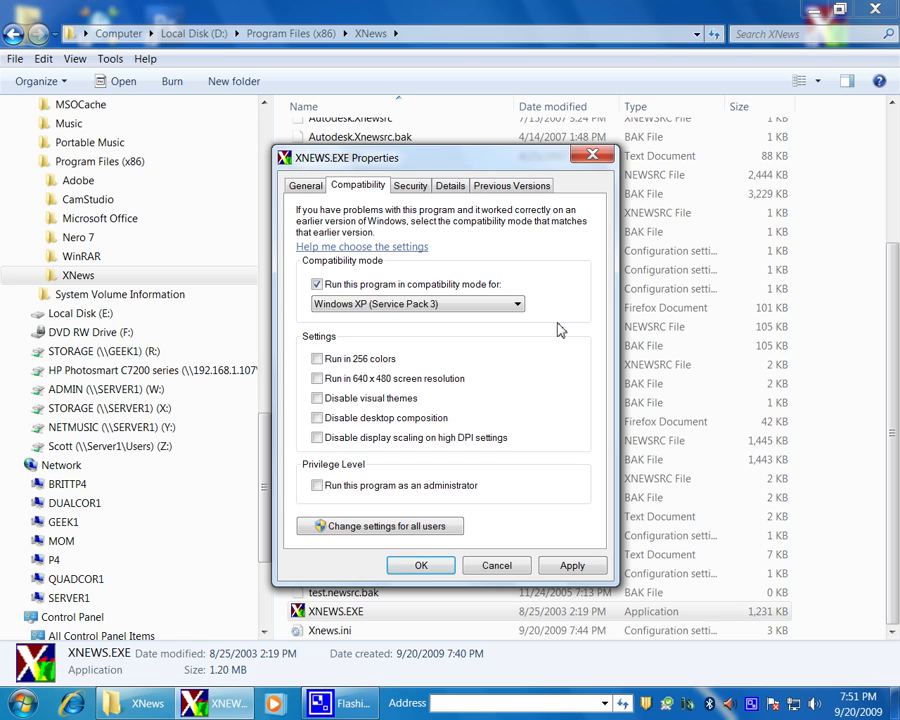